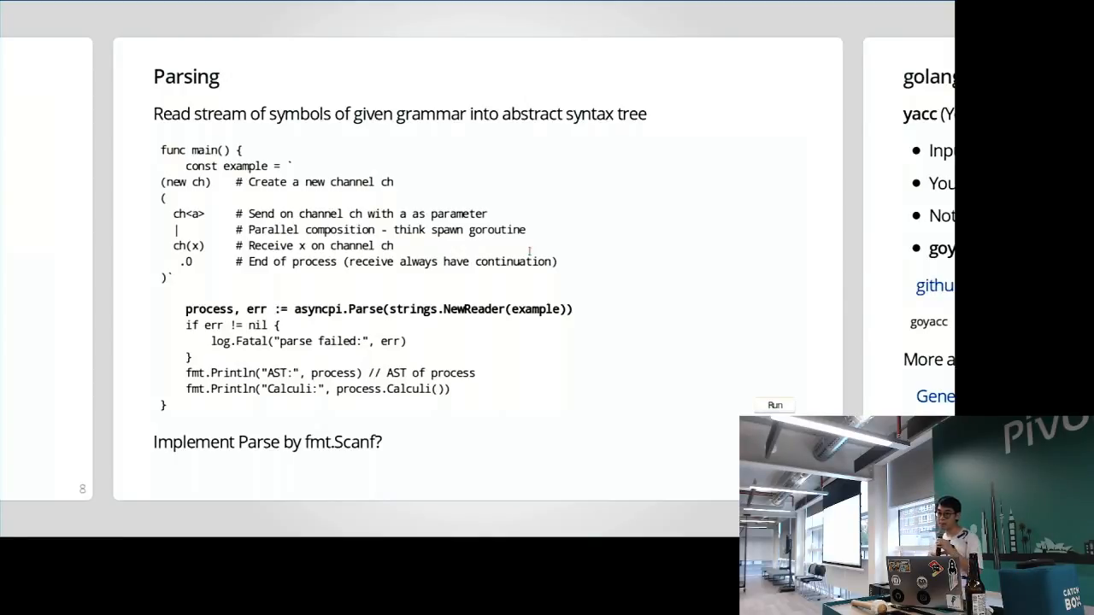
{"action": "mouse_move", "coordinate": [566, 222]}
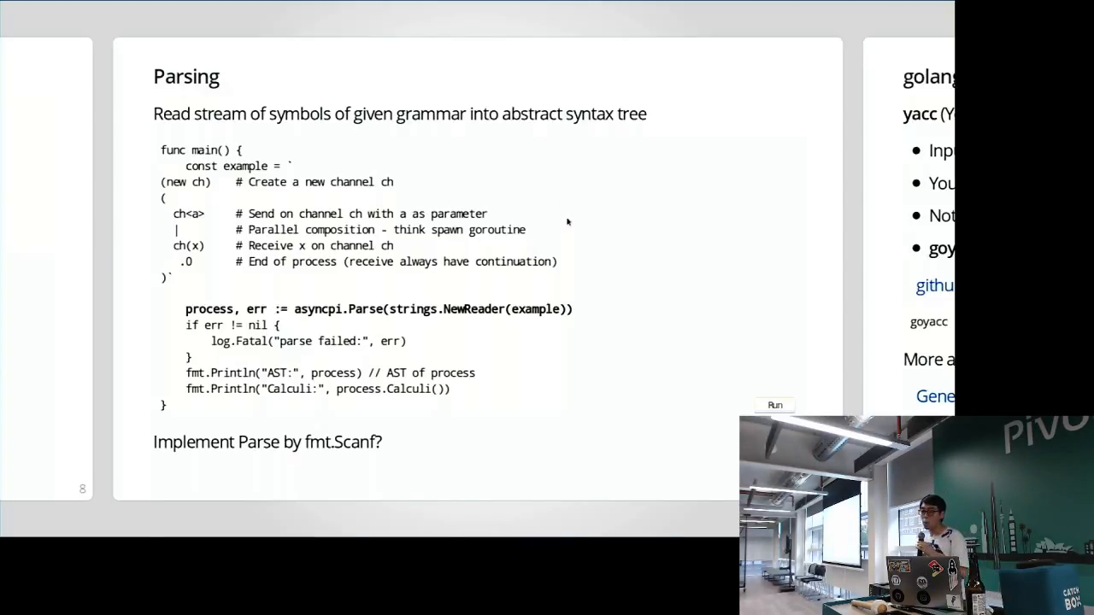
{"action": "mouse_move", "coordinate": [316, 199]}
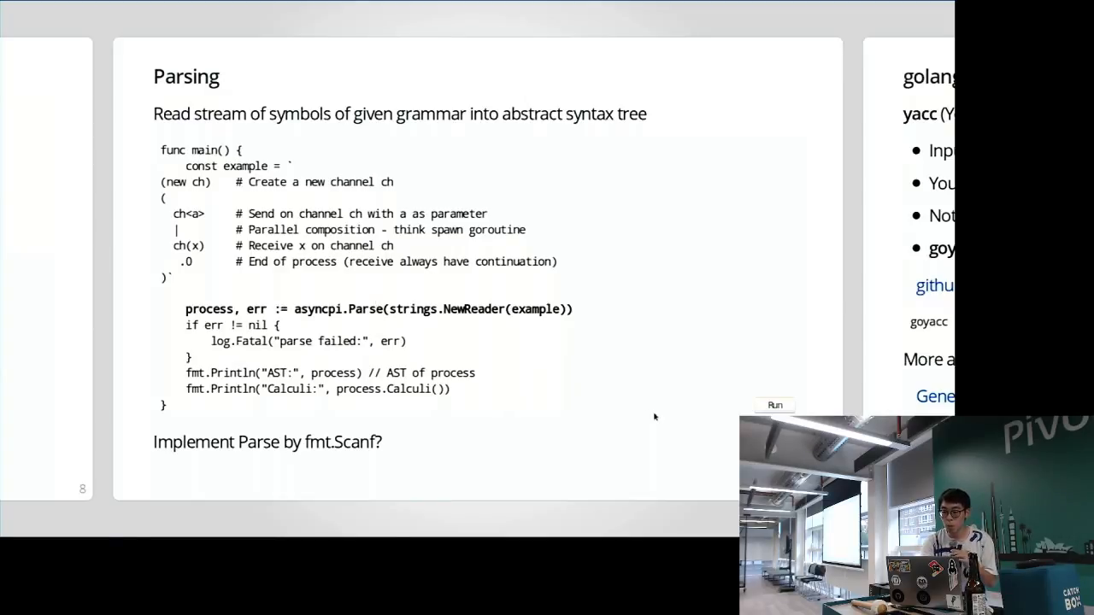
Step: Highlight the goyacc command after //go:generate, then advance to slide 16
{"action": "left_click", "coordinate": [774, 404]}
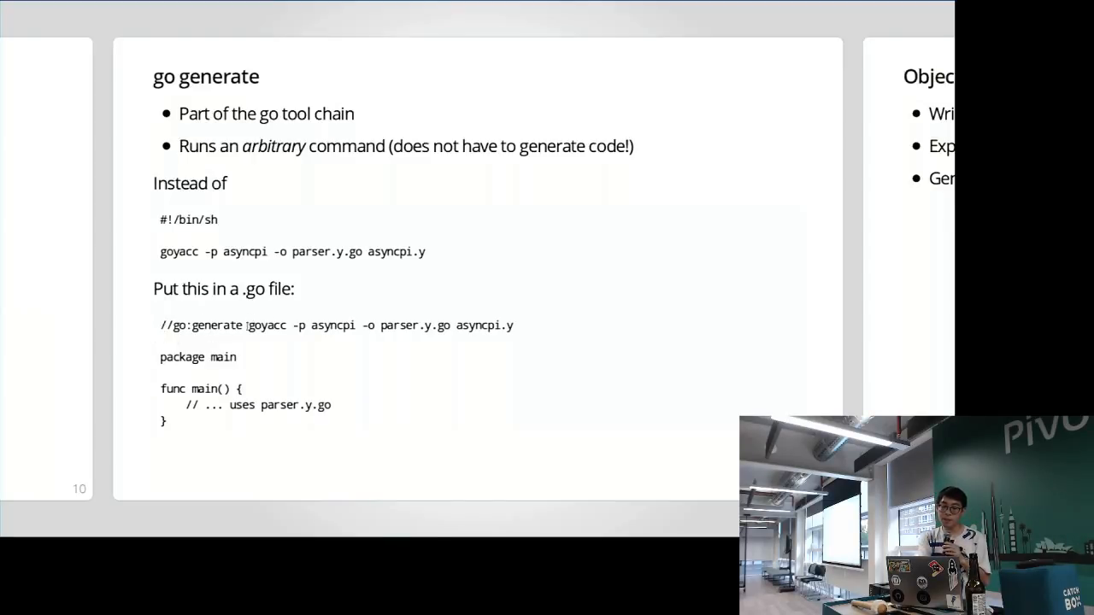
{"action": "left_click_drag", "start_coordinate": [248, 326], "coordinate": [421, 326]}
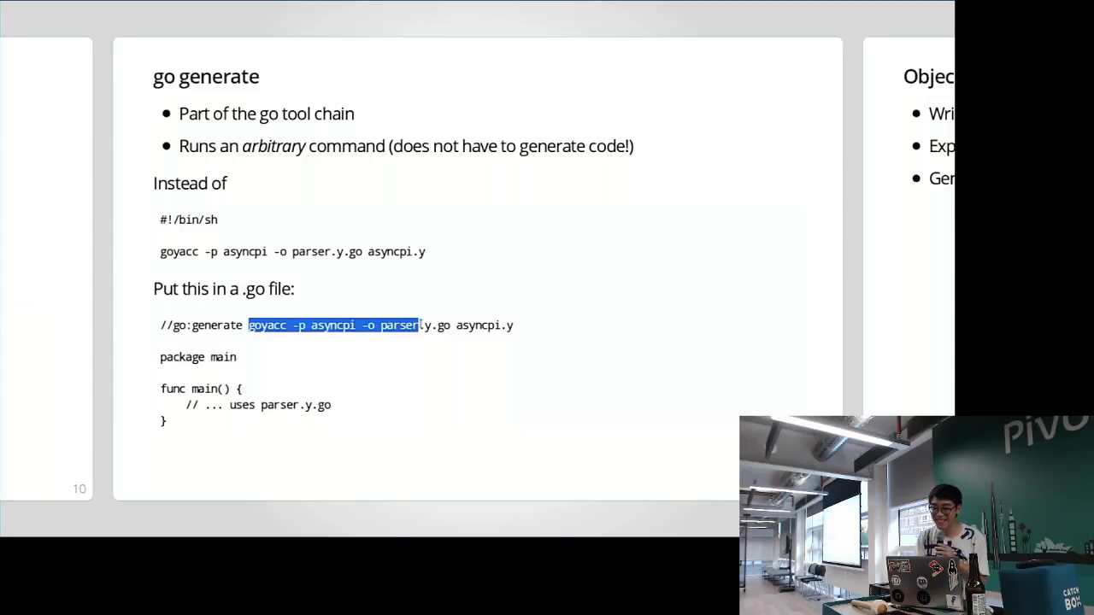
{"action": "key", "text": "Right"}
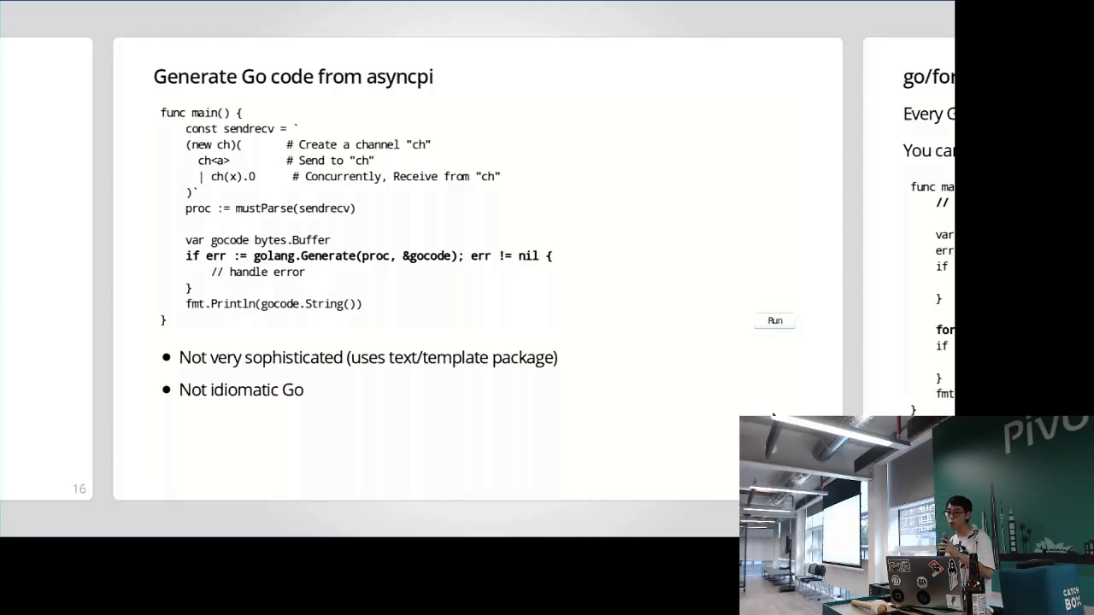
{"action": "mouse_move", "coordinate": [719, 361]}
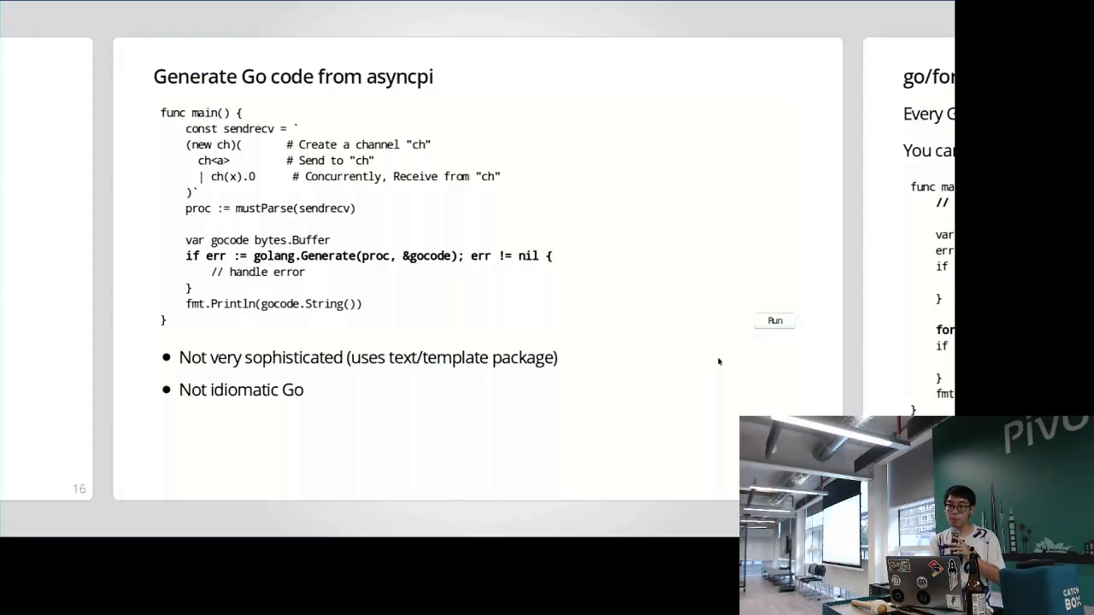
{"action": "mouse_move", "coordinate": [412, 299]}
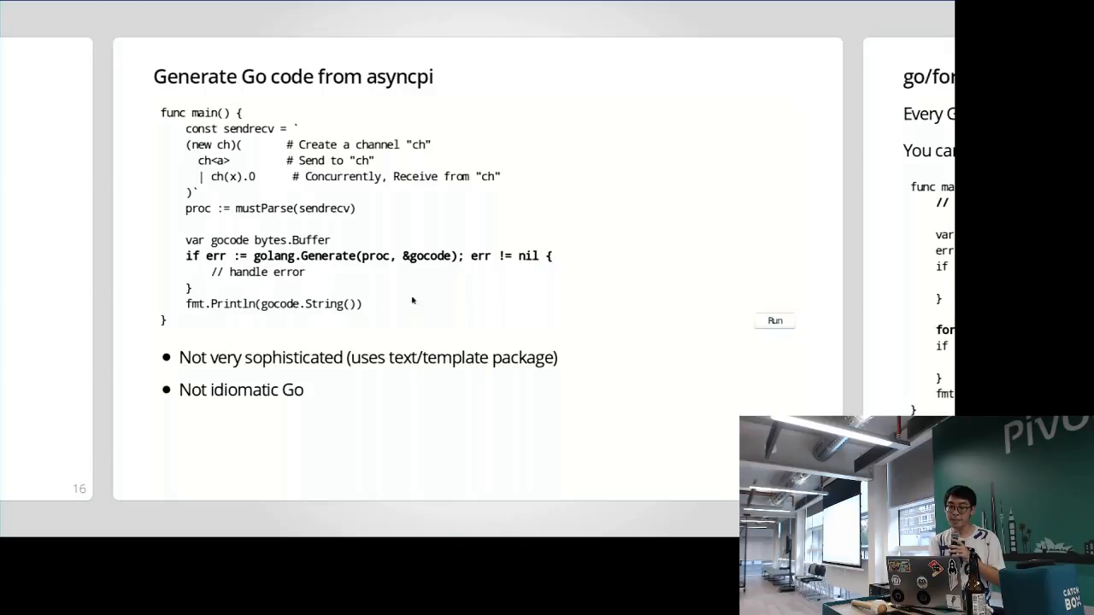
Step: Run the golang.Generate example on slide 16 to open its output panel
{"action": "left_click", "coordinate": [774, 320]}
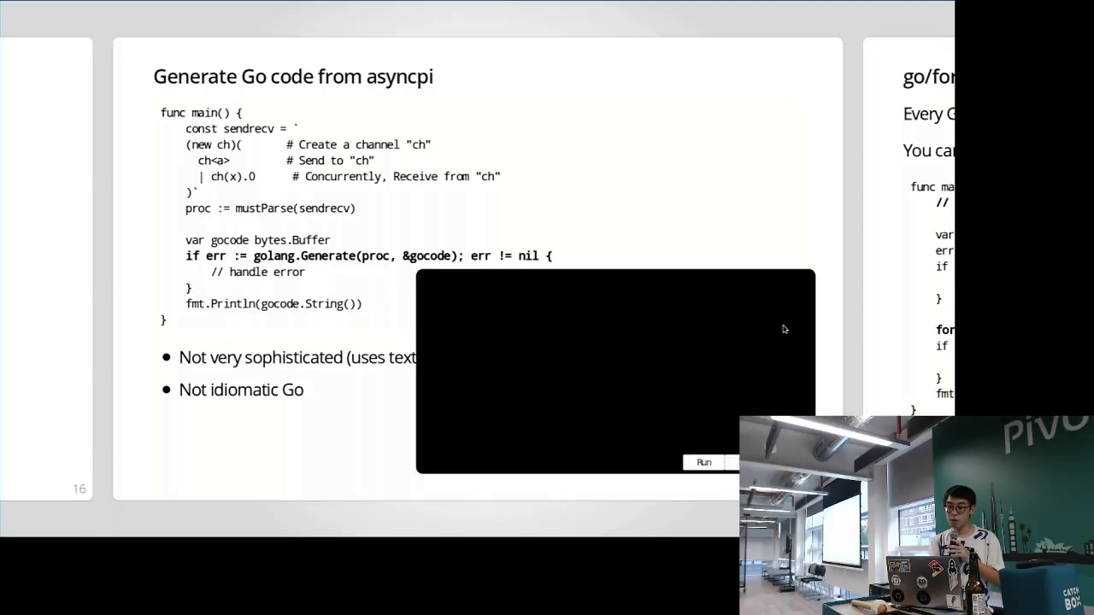
Step: View the generated channel send/receive Go code until Program exited appears
{"action": "left_click", "coordinate": [704, 461]}
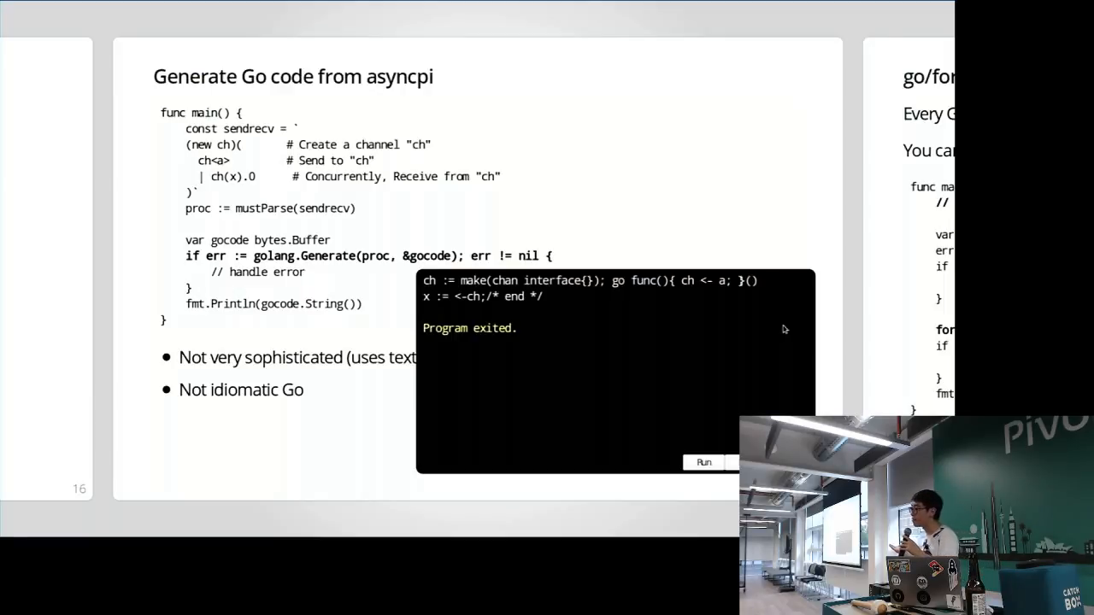
{"action": "mouse_move", "coordinate": [311, 110]}
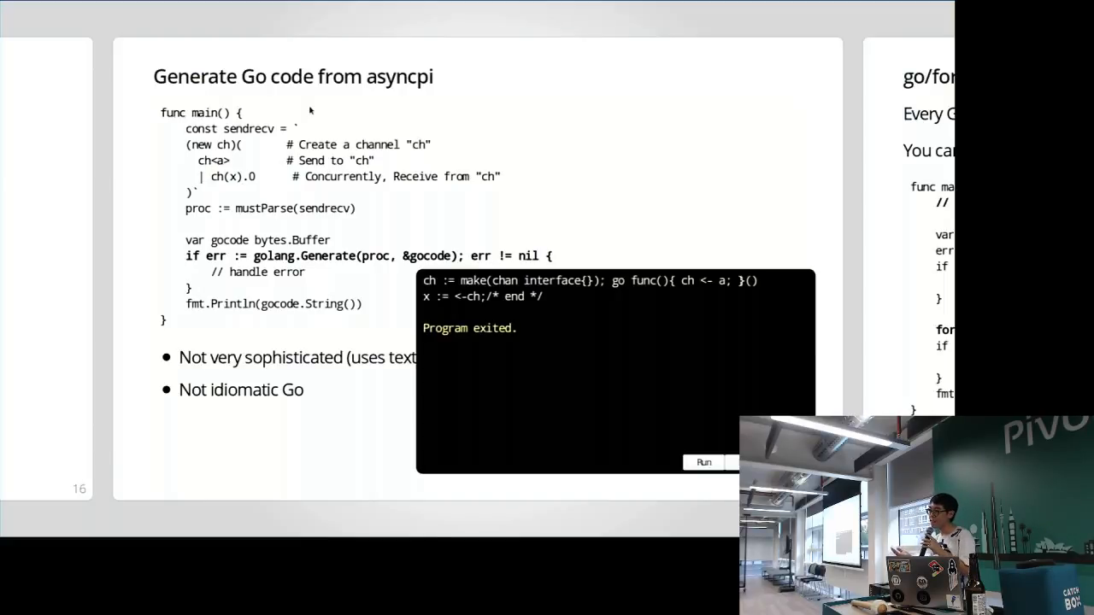
{"action": "mouse_move", "coordinate": [507, 197]}
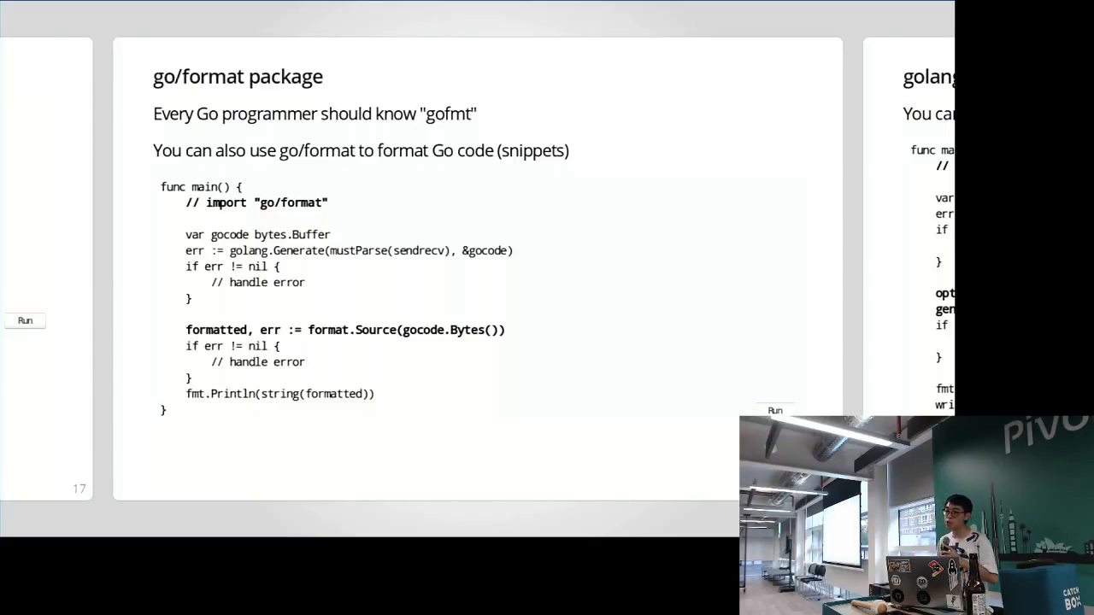
{"action": "mouse_move", "coordinate": [680, 446]}
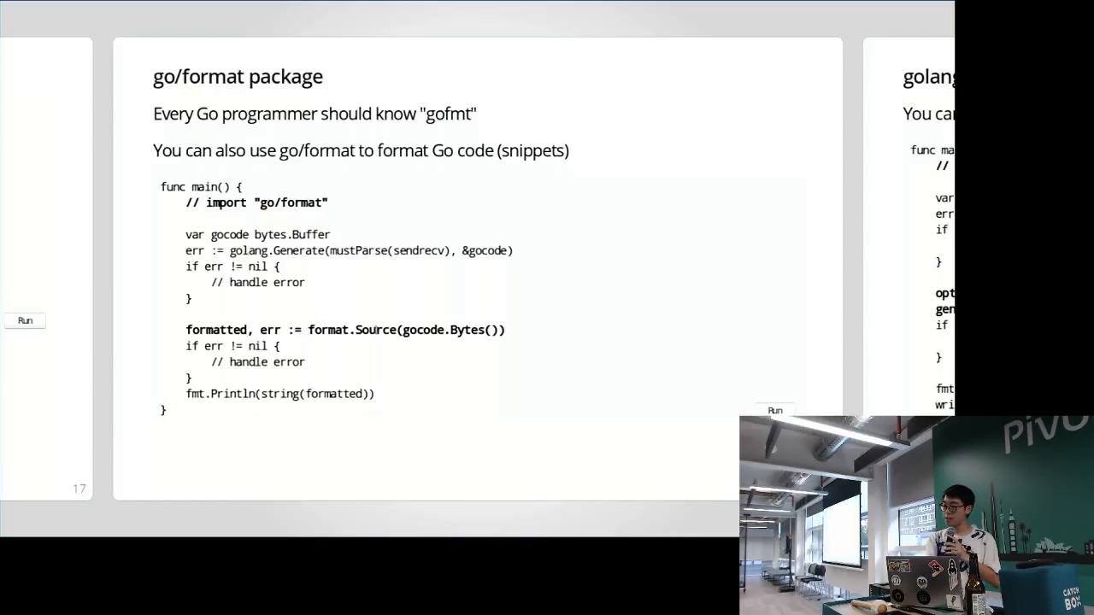
Step: Run the format.Source example on the go/format package slide
{"action": "left_click", "coordinate": [774, 410]}
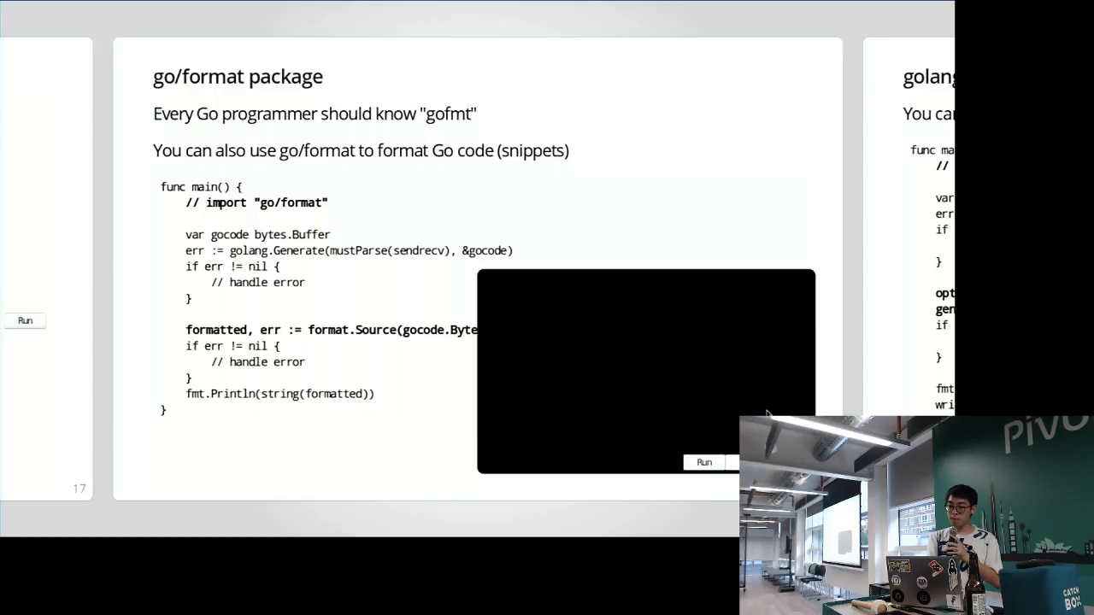
Step: Run the imports example on slide 18, then move on to slide 19
{"action": "left_click", "coordinate": [704, 463]}
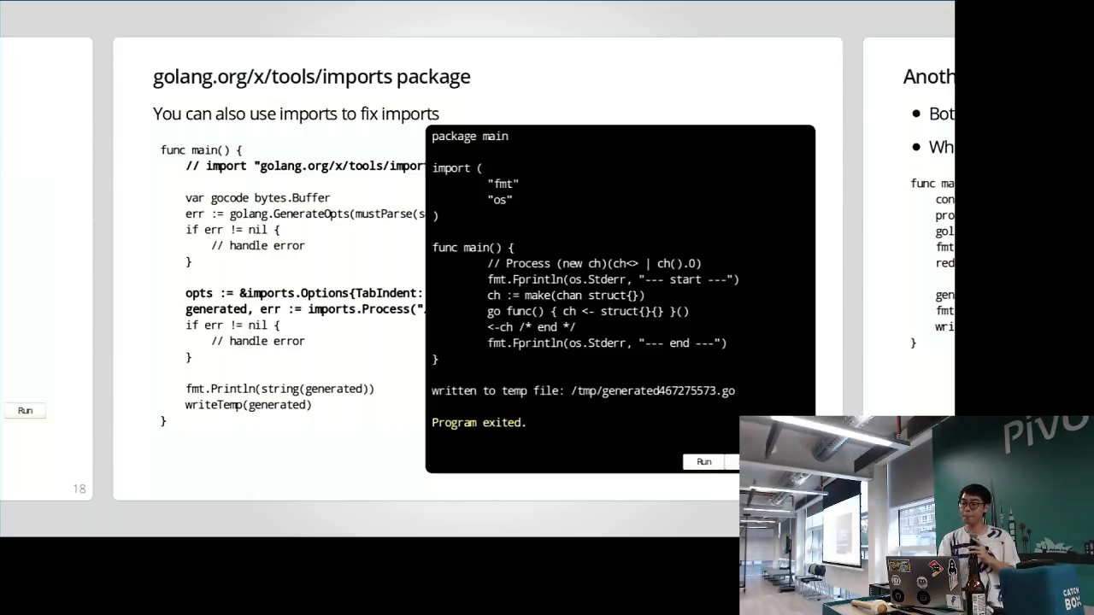
{"action": "left_click", "coordinate": [703, 462]}
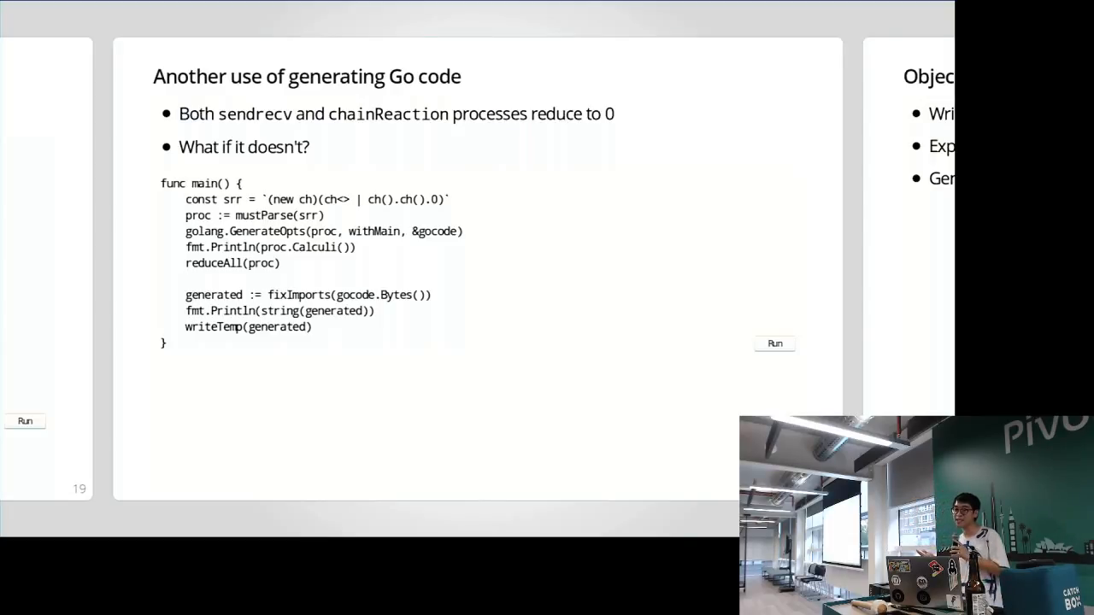
{"action": "mouse_move", "coordinate": [630, 364]}
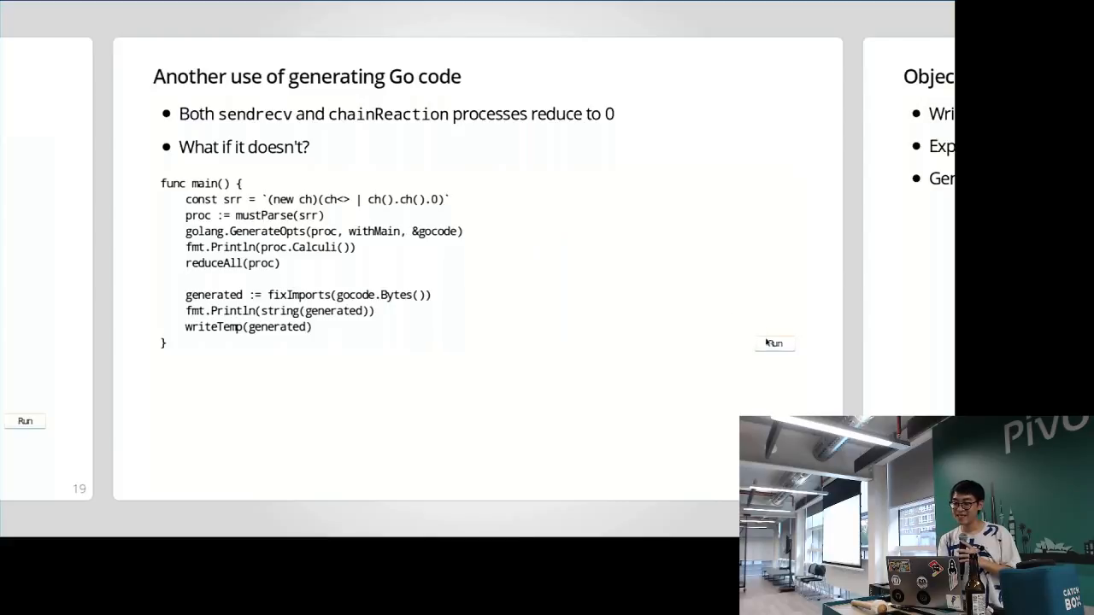
Step: Run the non-reducing process example on slide 19
{"action": "left_click", "coordinate": [772, 342]}
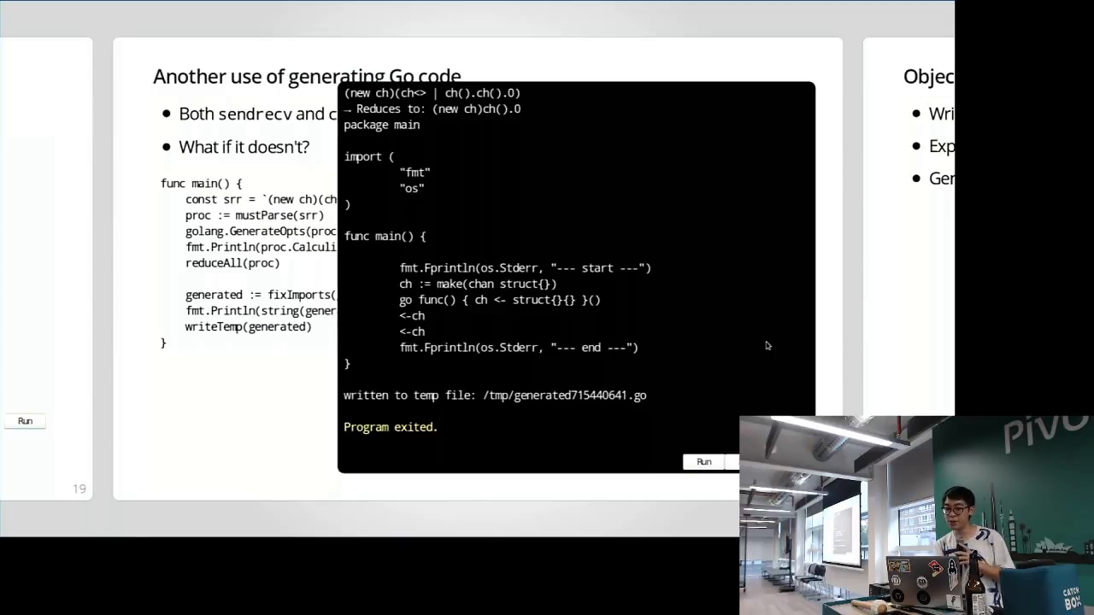
{"action": "mouse_move", "coordinate": [410, 177]}
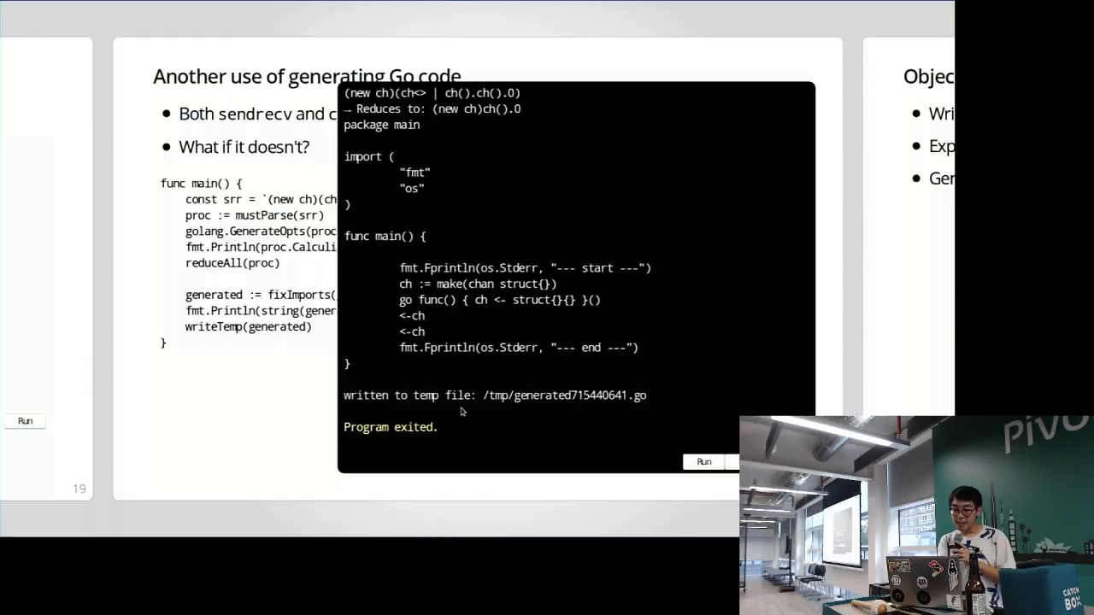
Step: Select the generated temp file path shown in the output panel
{"action": "double_click", "coordinate": [564, 395]}
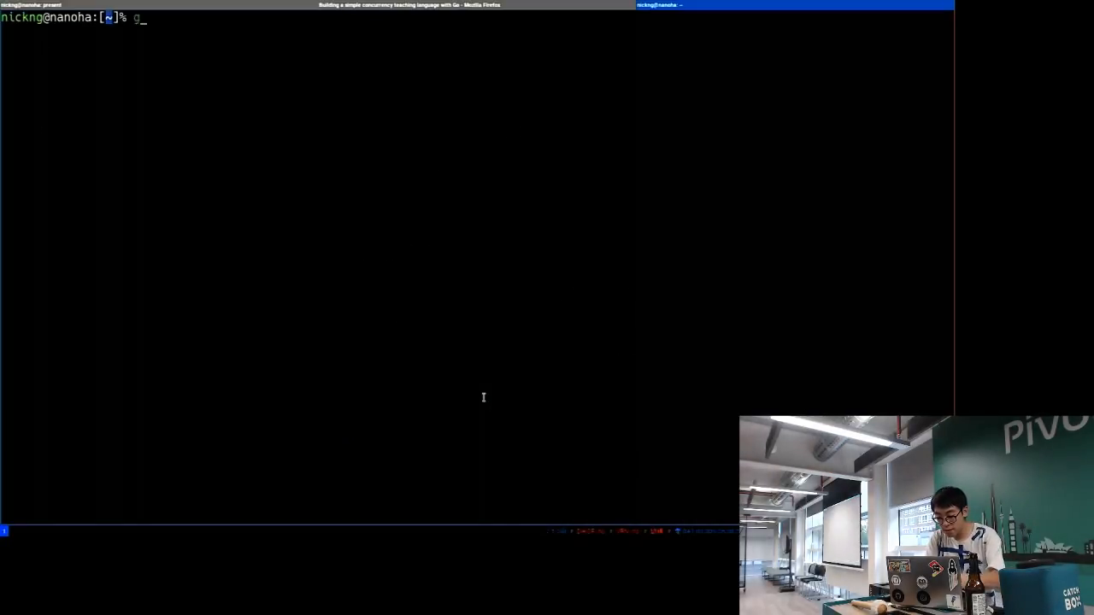
Step: Run the generated /tmp Go file with go run in the terminal
{"action": "type", "text": "o run"}
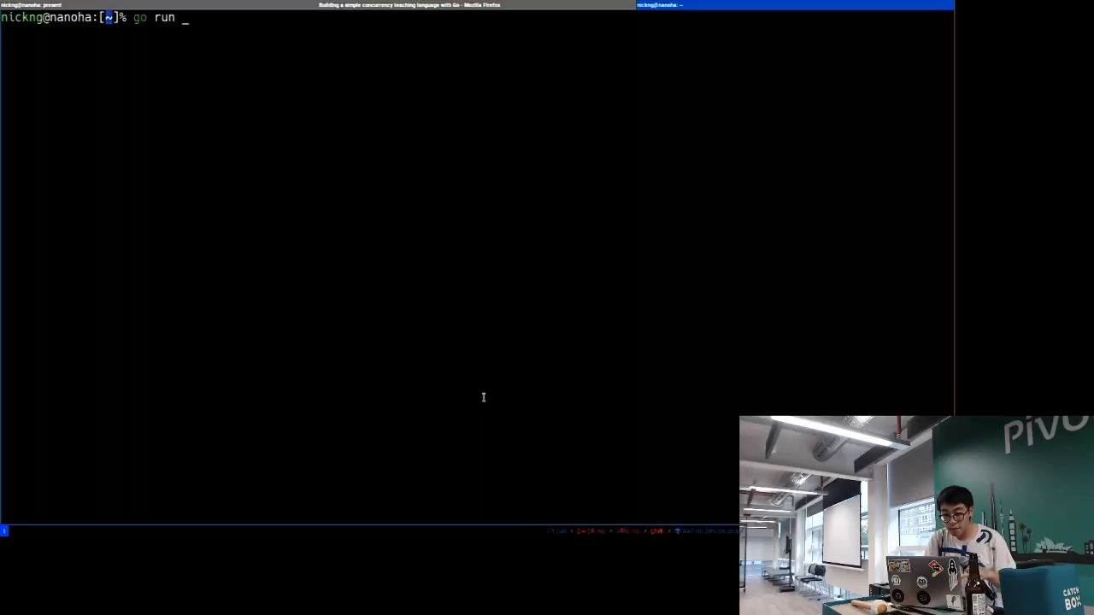
{"action": "key", "text": "Return"}
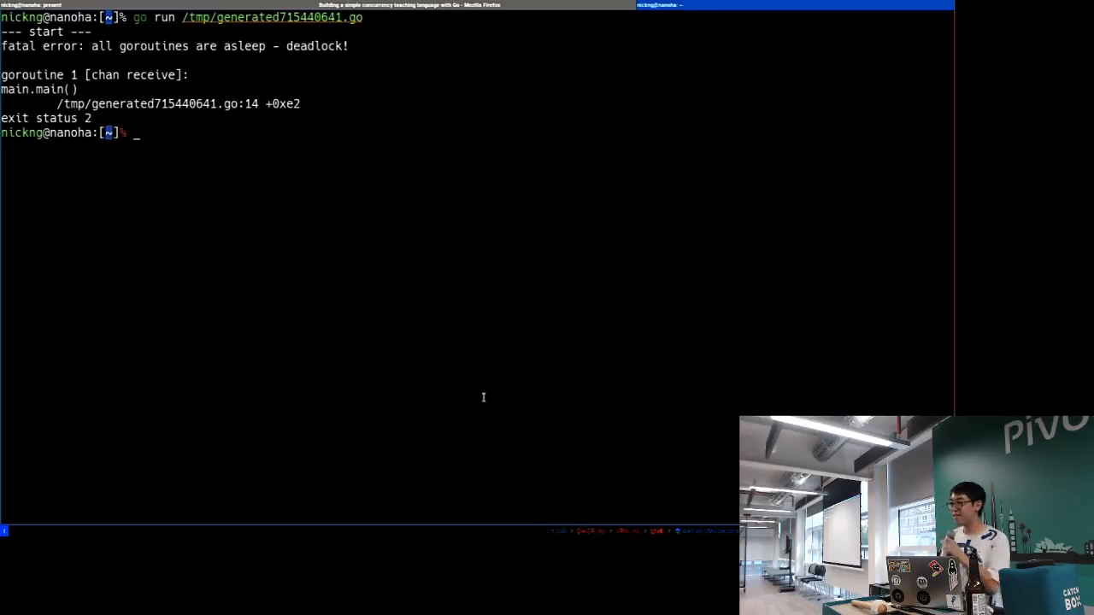